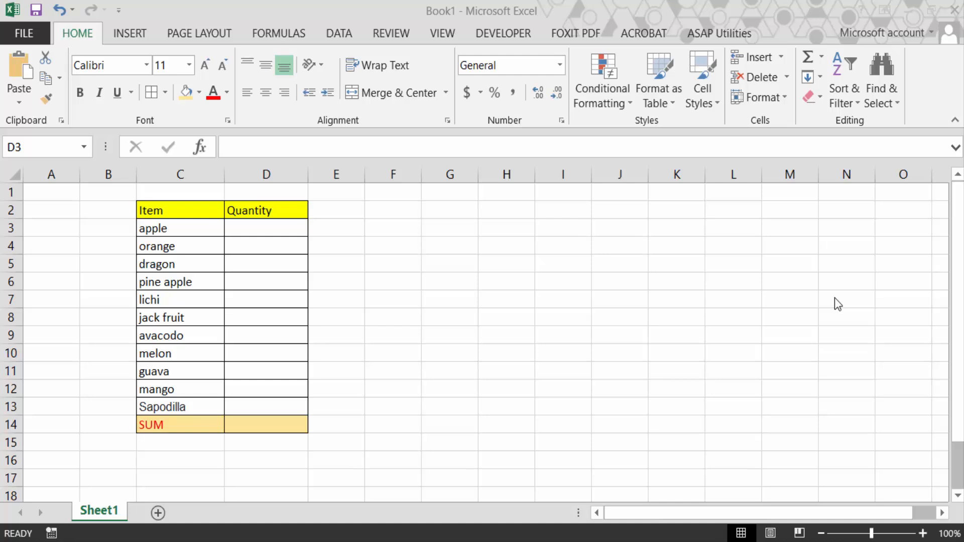
mouse_move(572, 236)
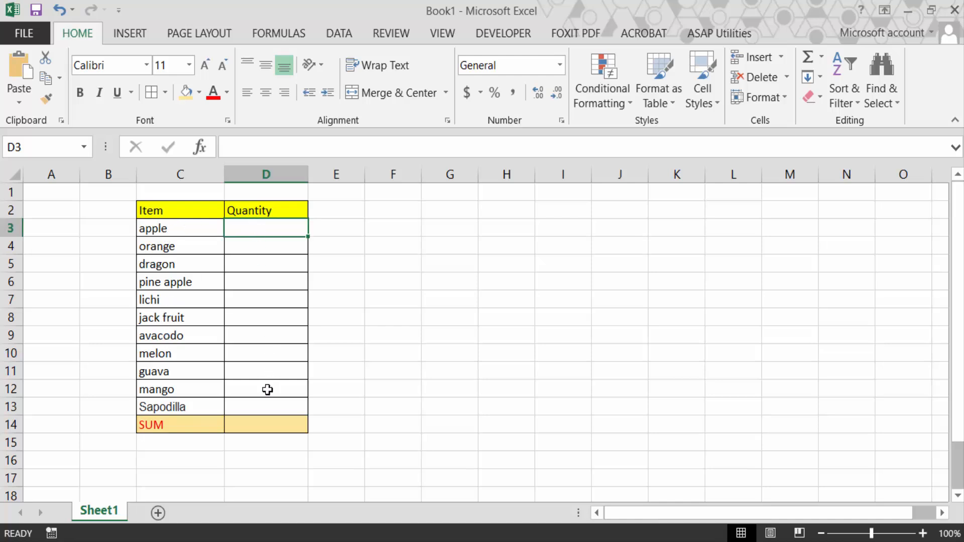
mouse_move(193, 428)
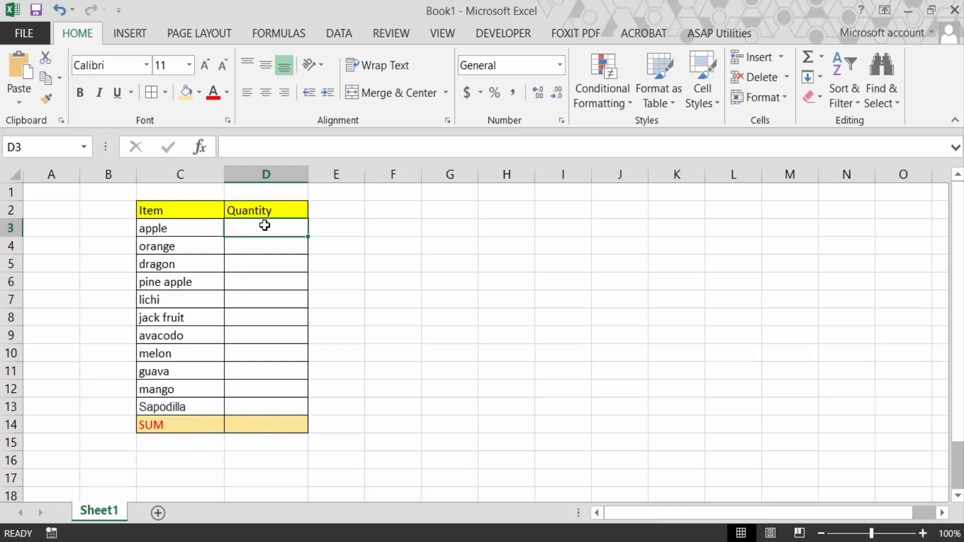
Apply the custom number format 0 "kg" to the Quantity cells D3:D13.
type("50")
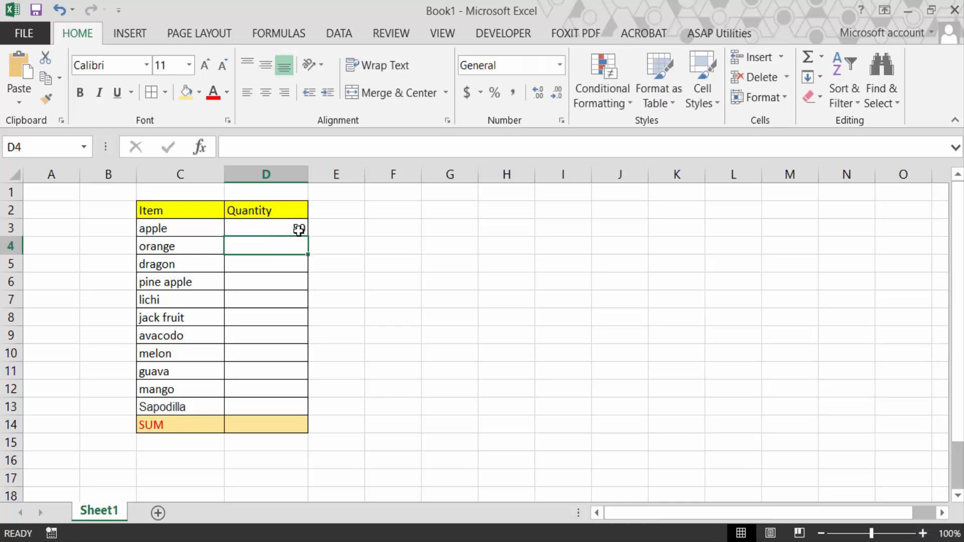
left_click(266, 228)
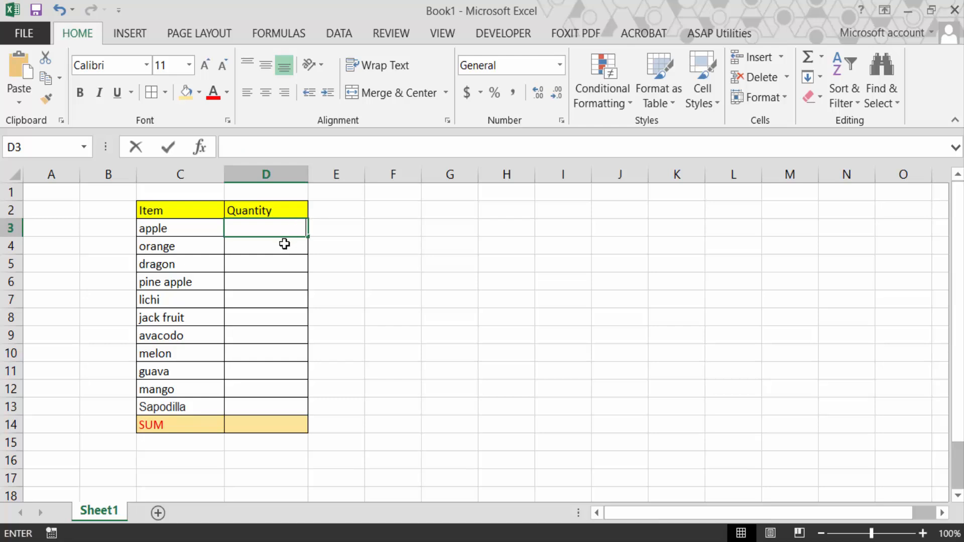
left_click(336, 300)
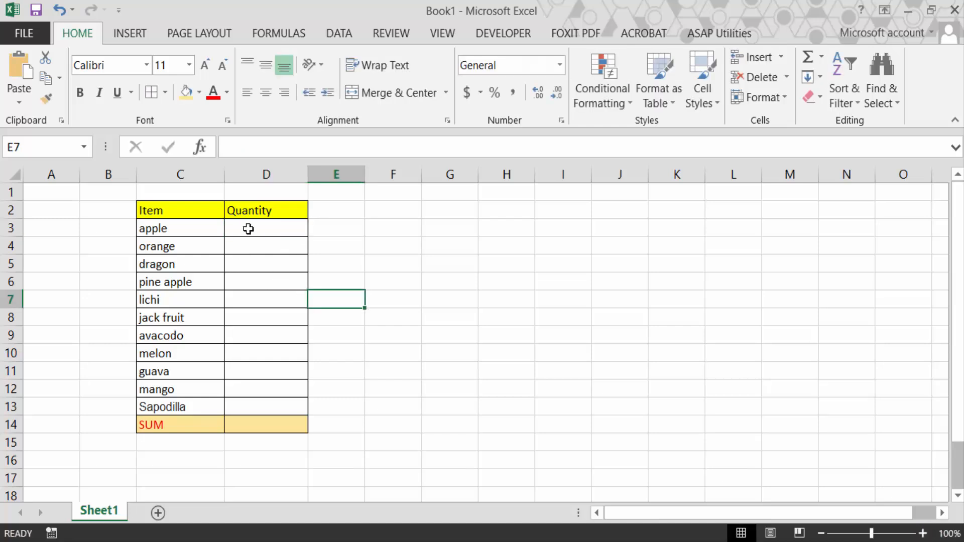
left_click_drag(266, 227, 266, 407)
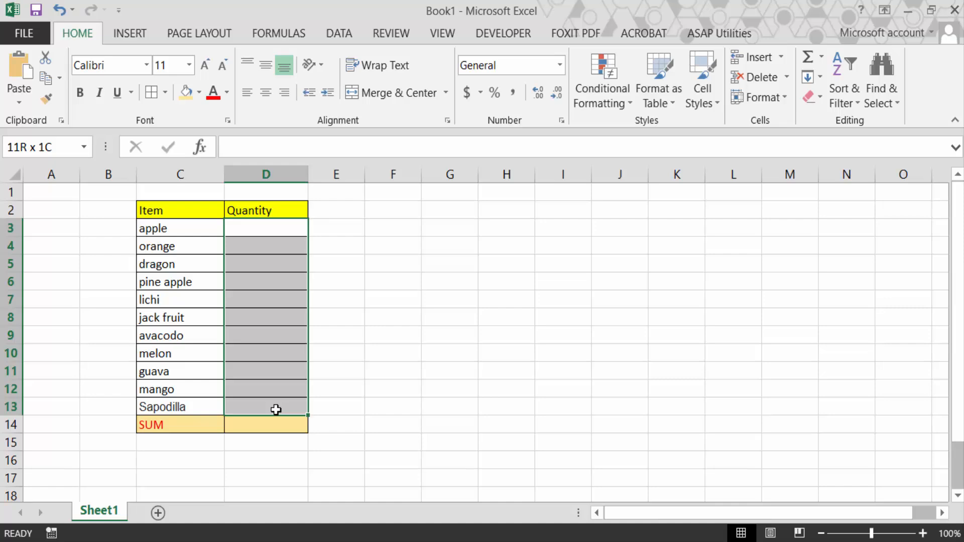
left_click(266, 227)
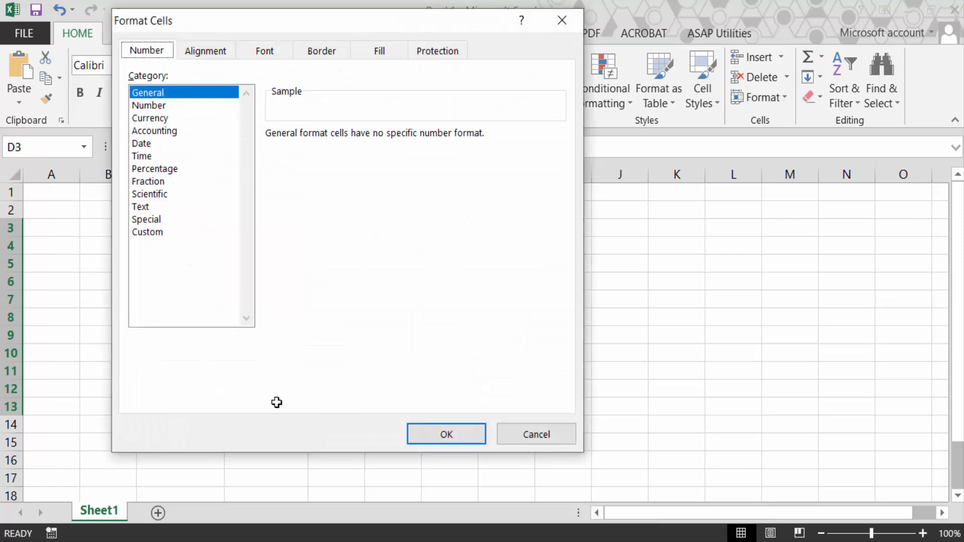
left_click(147, 232)
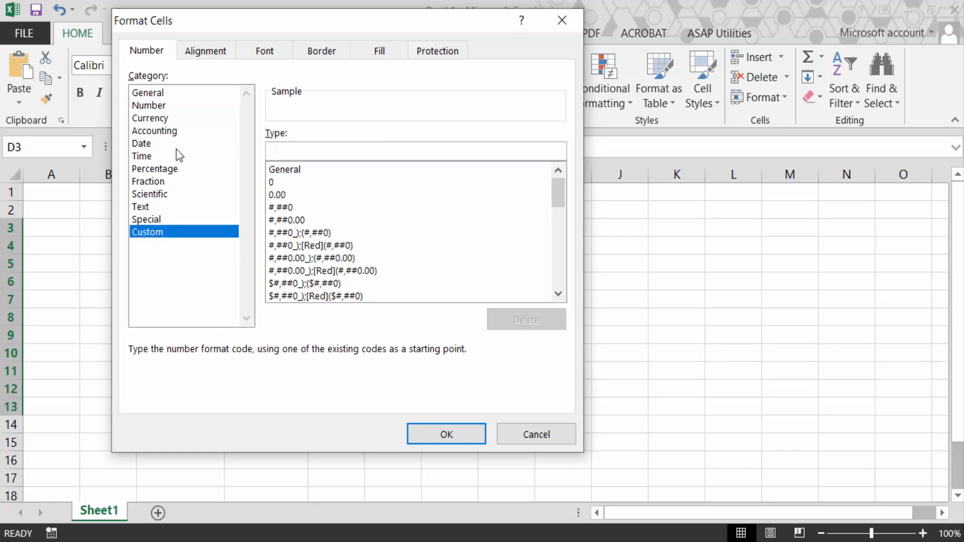
type("0 \"")
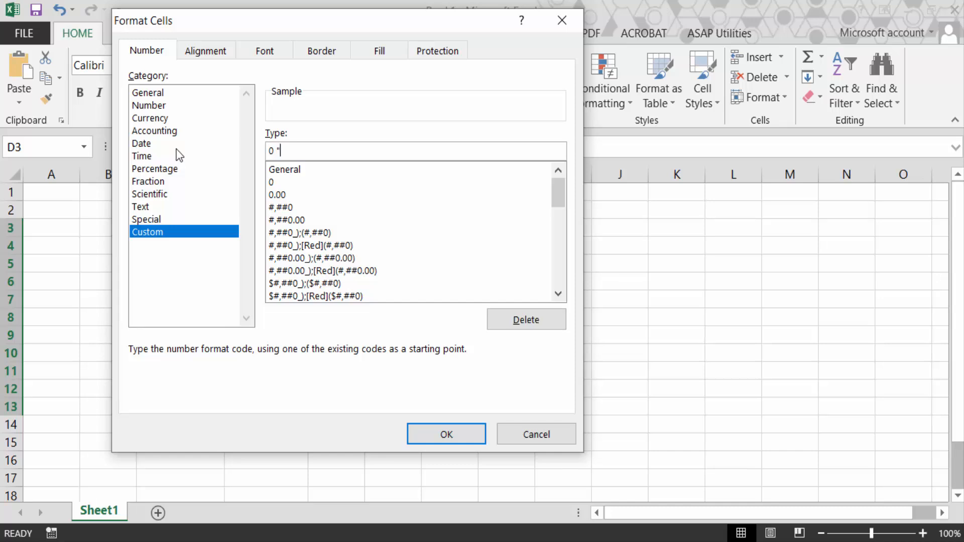
type("kg\"")
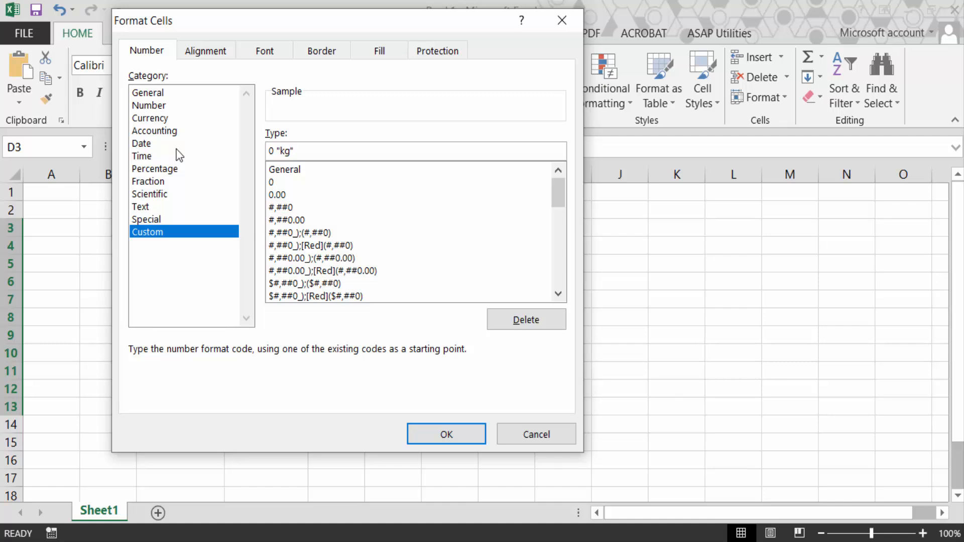
left_click(446, 434)
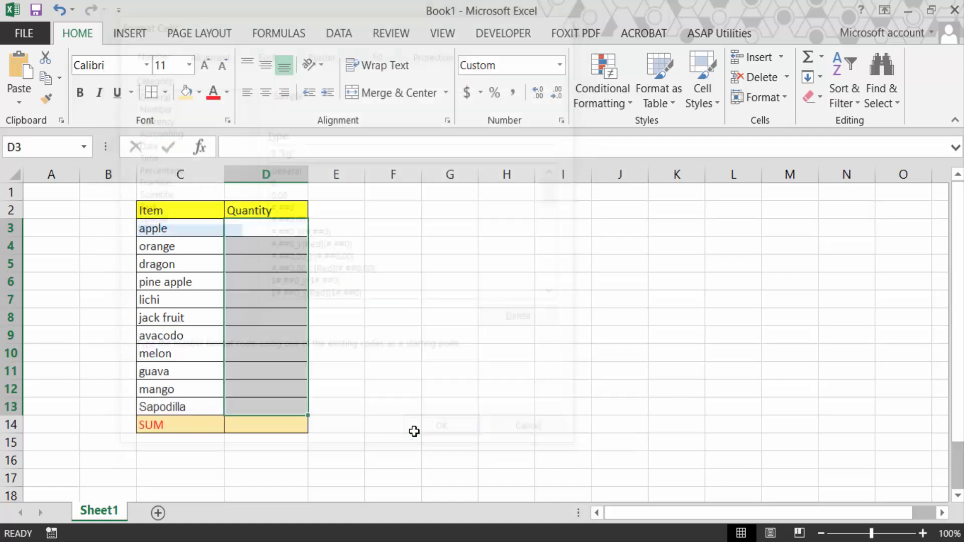
Enter the eleven fruit quantities in D3:D13, from 50 for apple to 38 for Sapodilla.
type("50 kg")
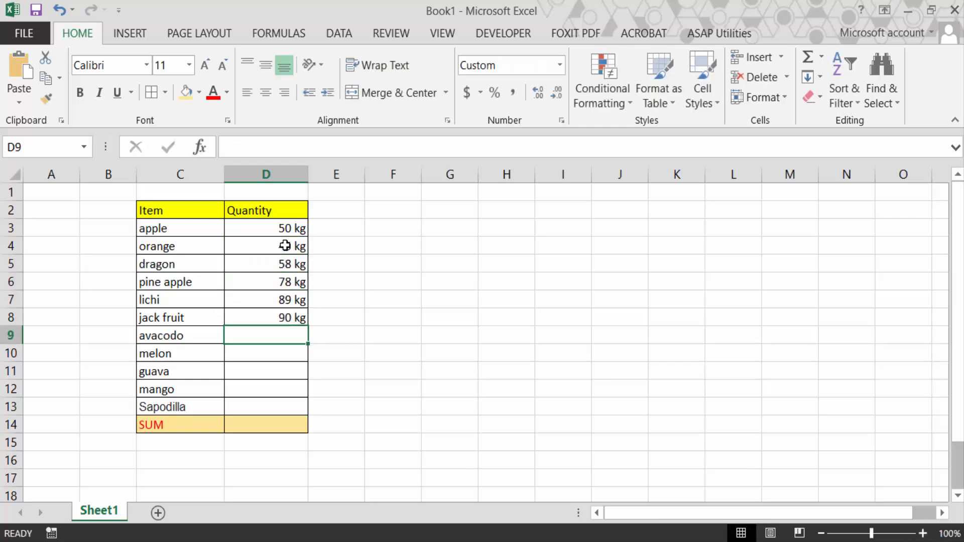
type("3")
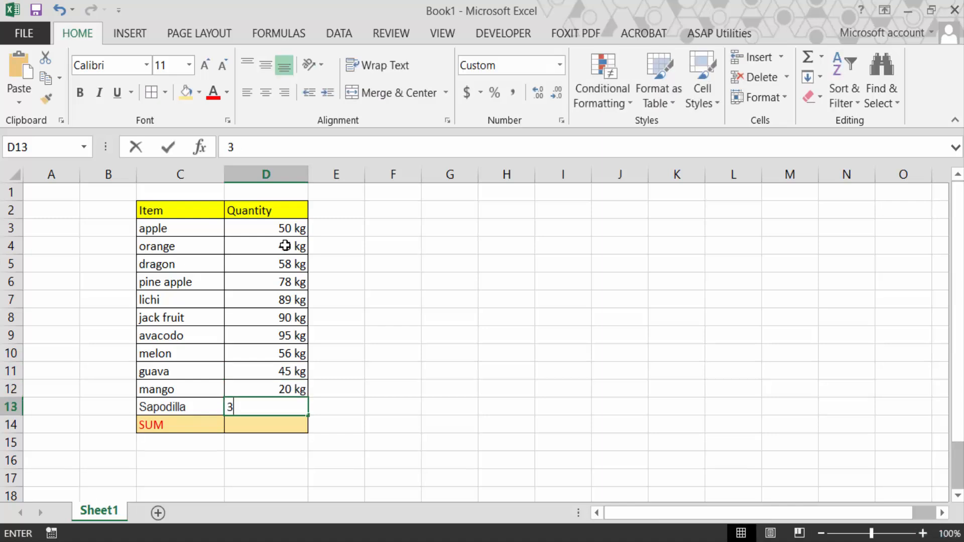
key("enter")
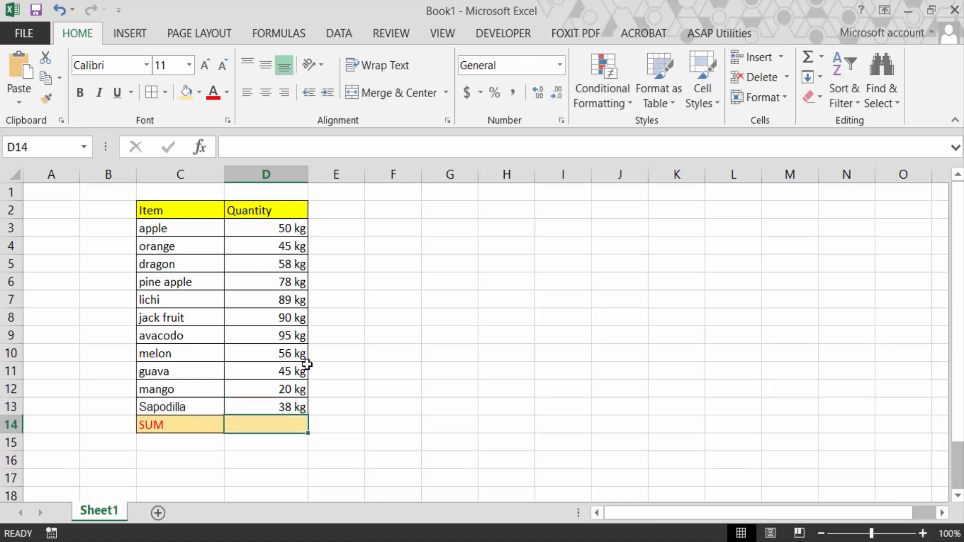
mouse_move(286, 367)
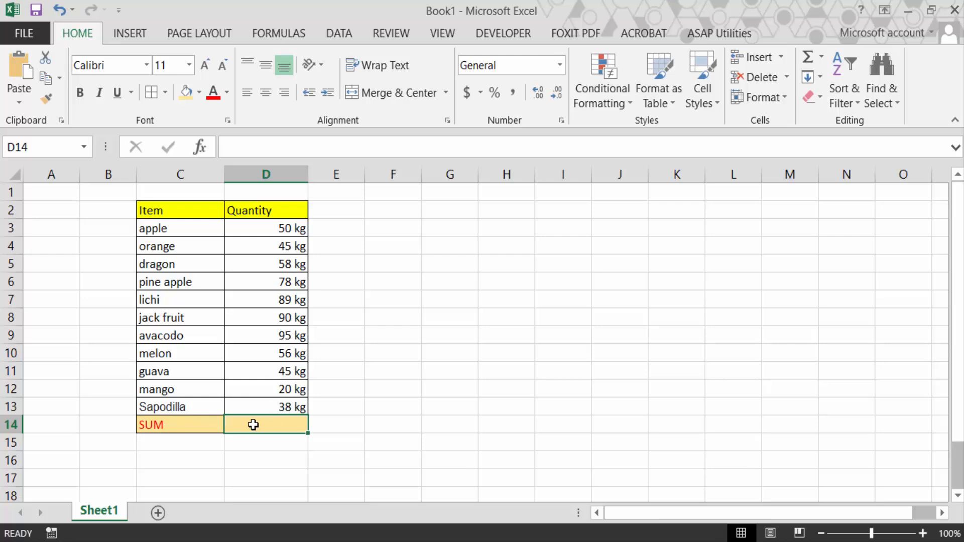
Enter =SUM(D3:D13) in D14 to show 664 kg, then check the formula.
type("=s")
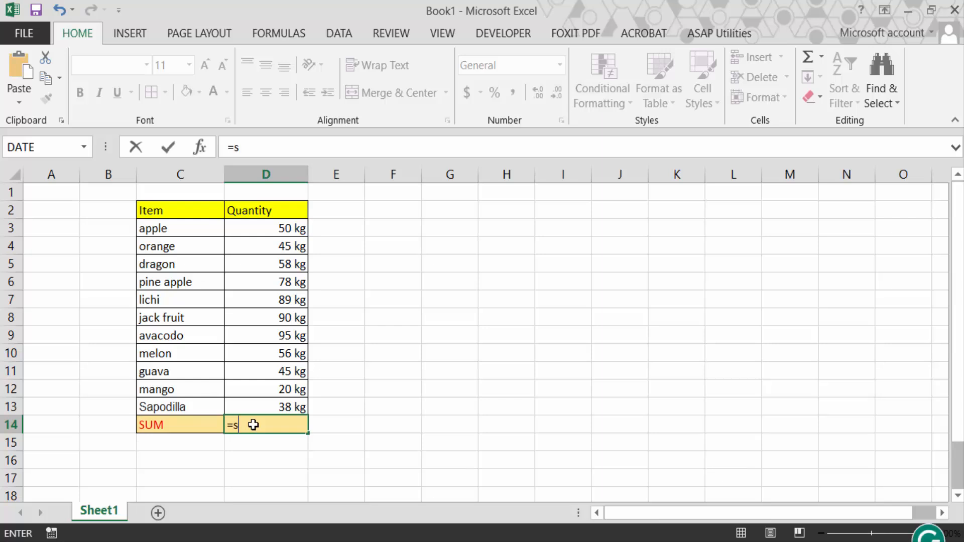
type("um")
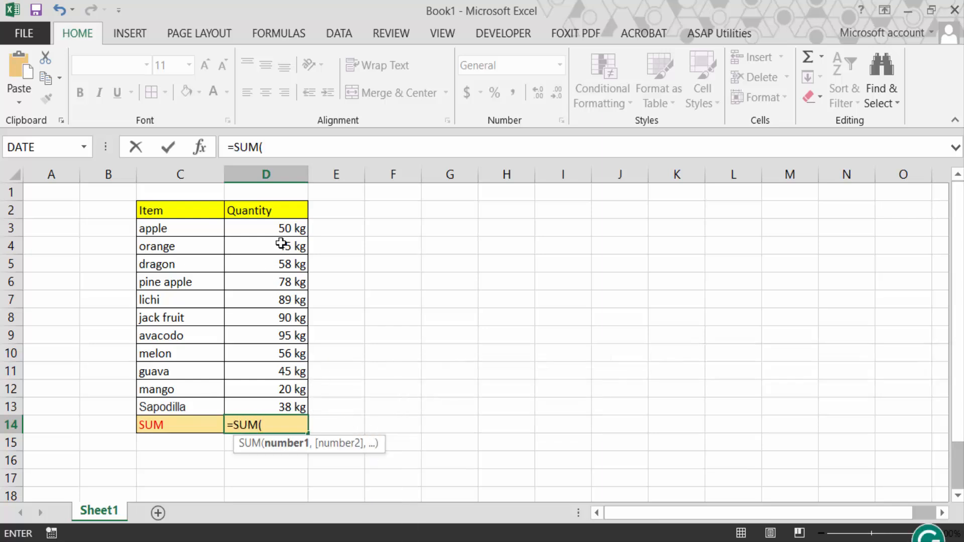
left_click_drag(266, 228, 266, 406)
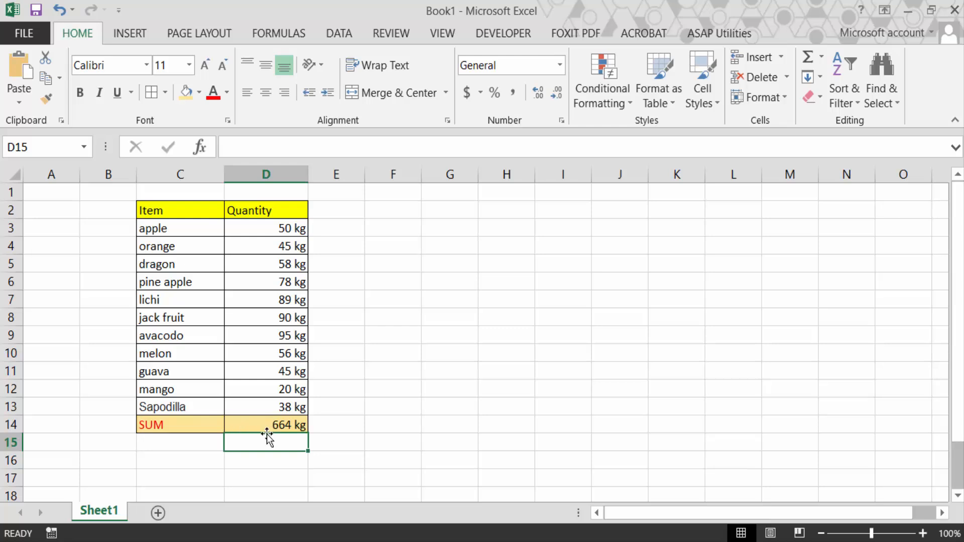
left_click(266, 425)
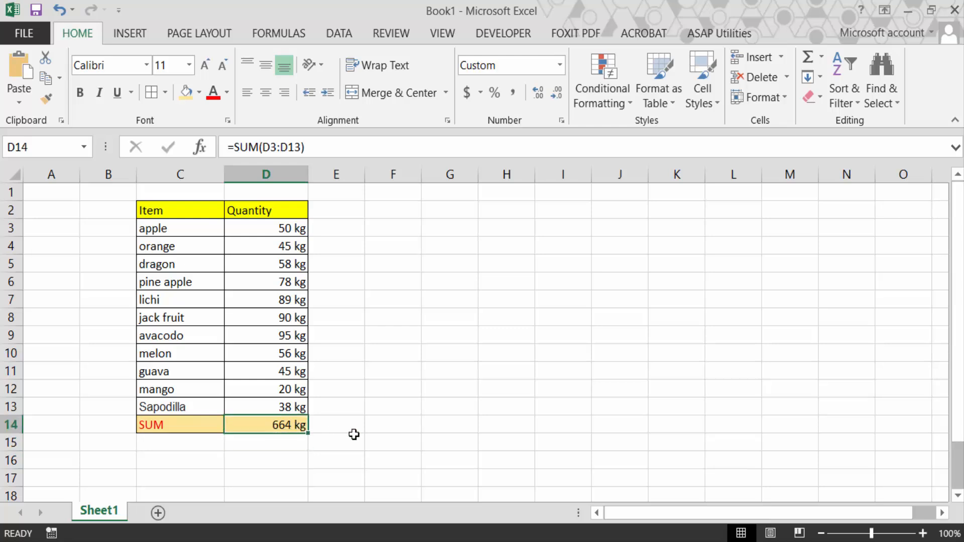